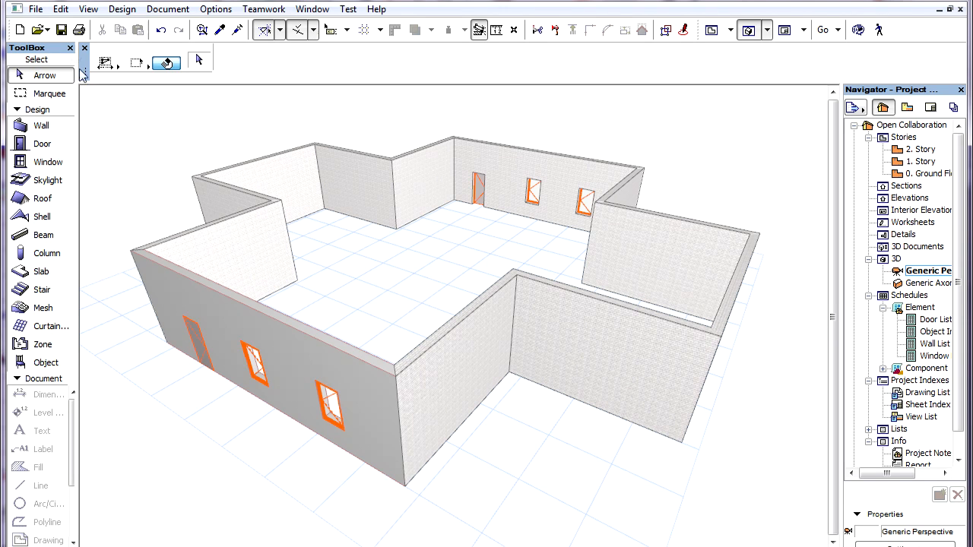
- Start navigating the File menu toward the IFC 2x3 export options
{"action": "left_click", "coordinate": [36, 10]}
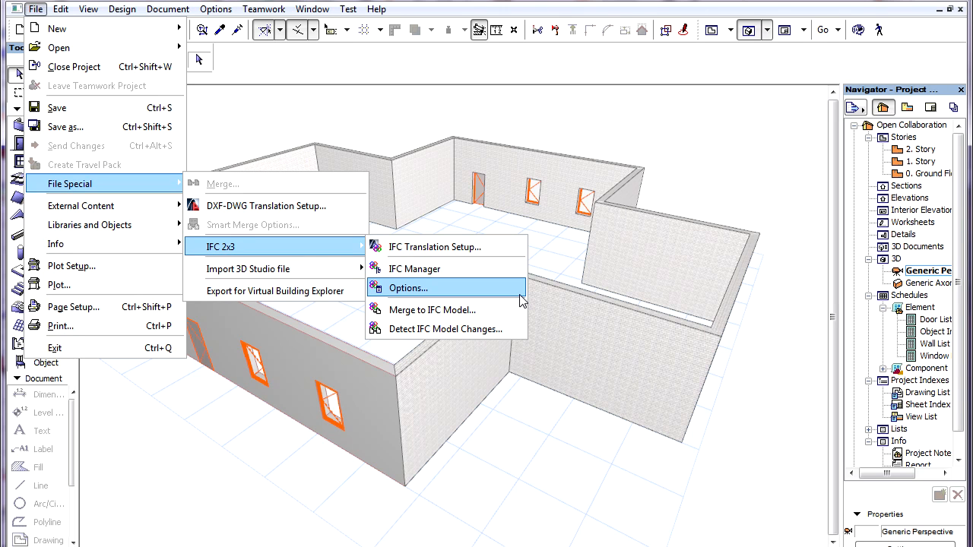
- Enable 'Use configuration of extended library part items' in IFC 2x3 Options and edit its conversion rules
{"action": "left_click", "coordinate": [407, 288]}
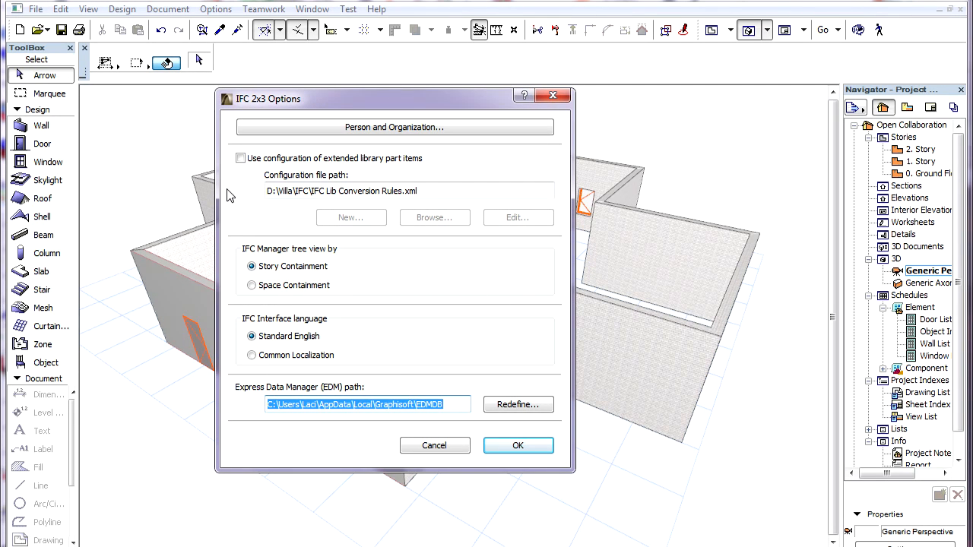
{"action": "mouse_move", "coordinate": [245, 189]}
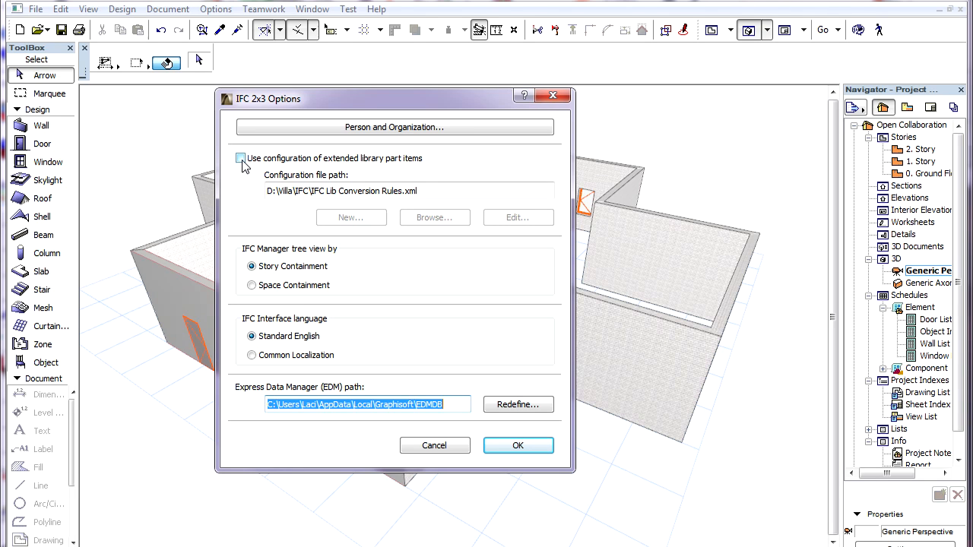
{"action": "left_click", "coordinate": [240, 159]}
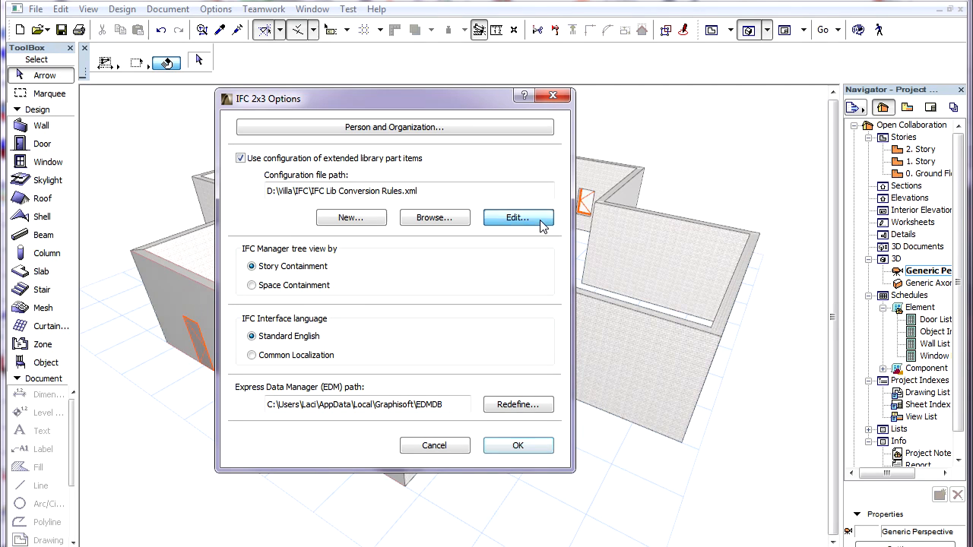
{"action": "left_click", "coordinate": [518, 218]}
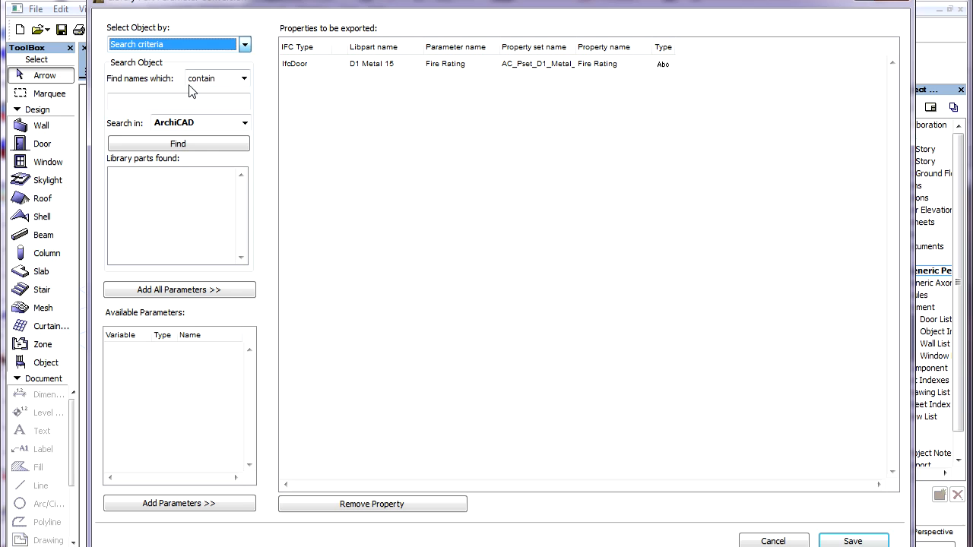
- Find the D1 Metal 15 door via 'metal', add gs_list_acousticrating to exported parameters and save the rules
{"action": "type", "text": "metal"}
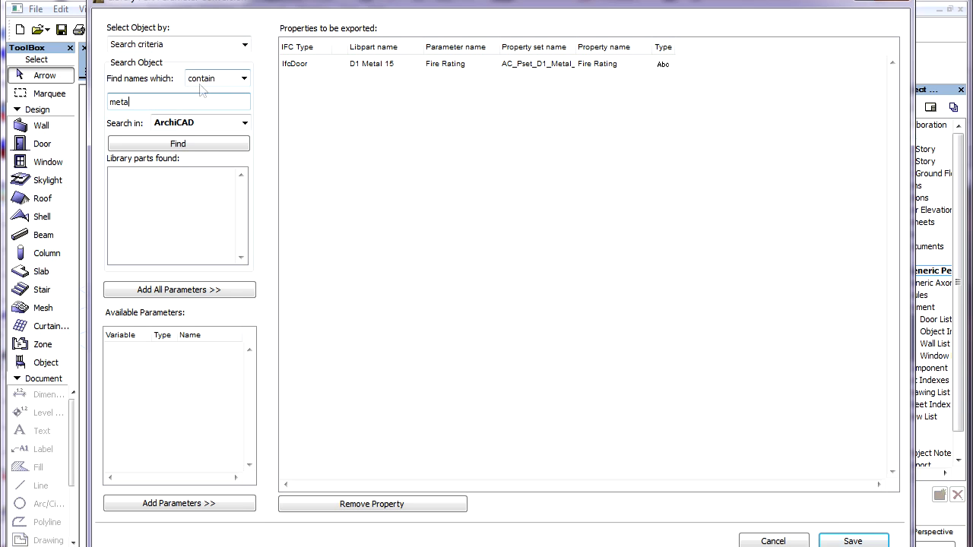
{"action": "left_click", "coordinate": [178, 143]}
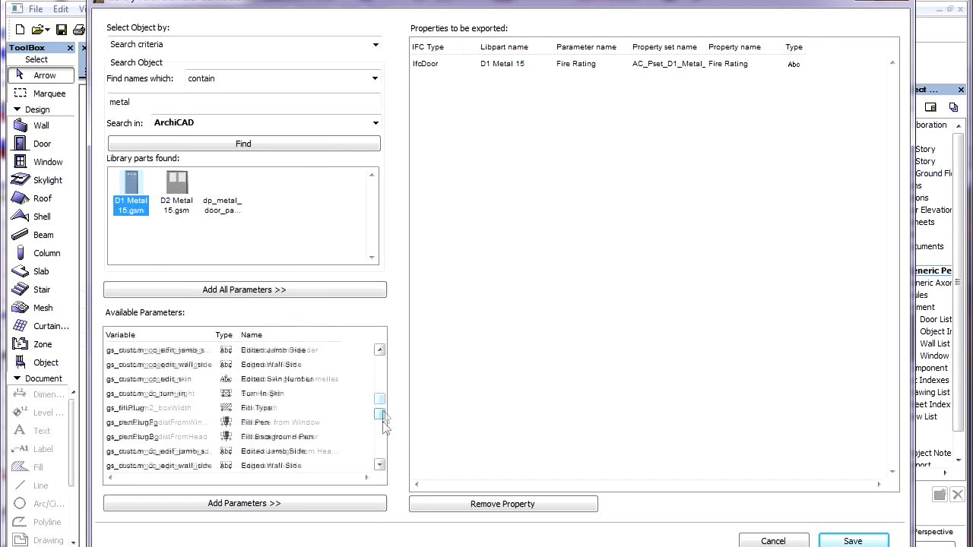
{"action": "scroll", "scroll_direction": "down", "scroll_amount": 3}
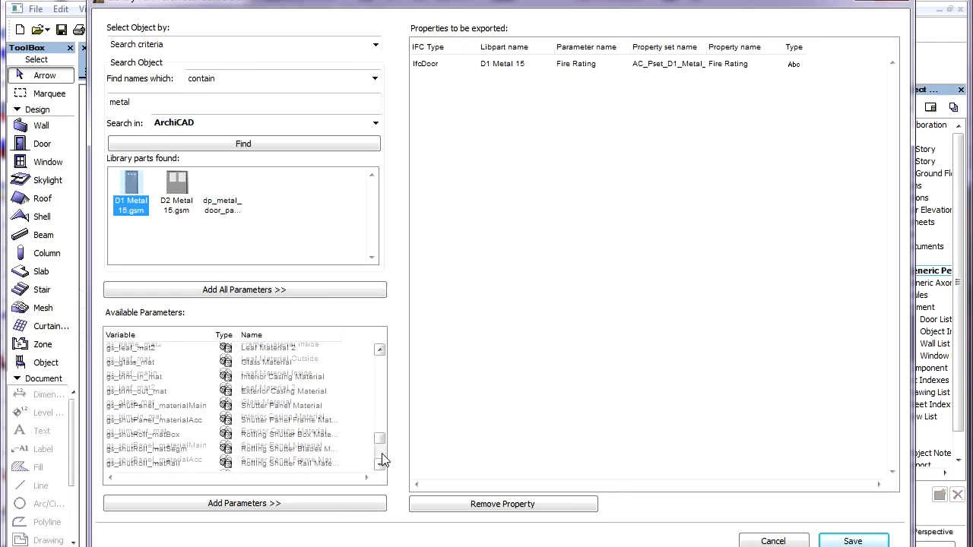
{"action": "scroll", "scroll_direction": "down", "scroll_amount": 3}
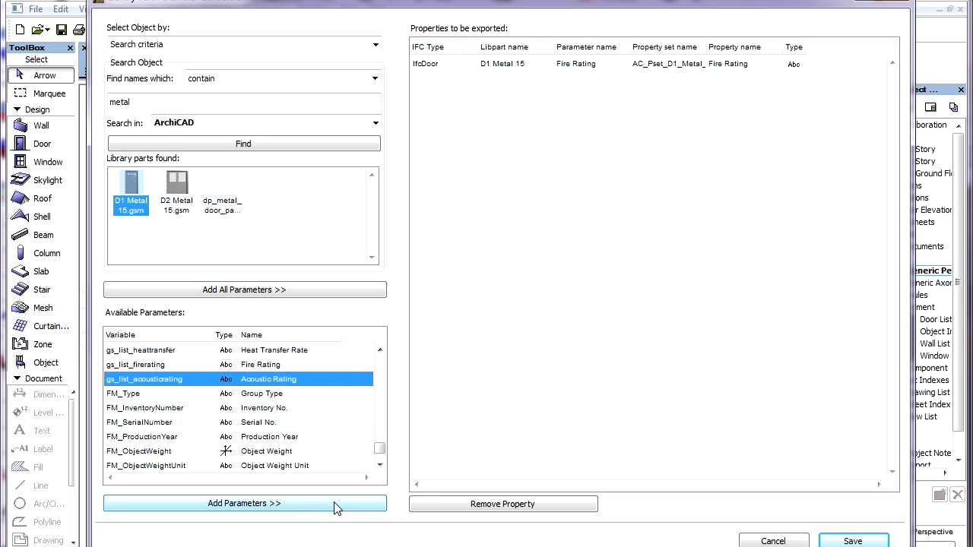
{"action": "left_click", "coordinate": [244, 504]}
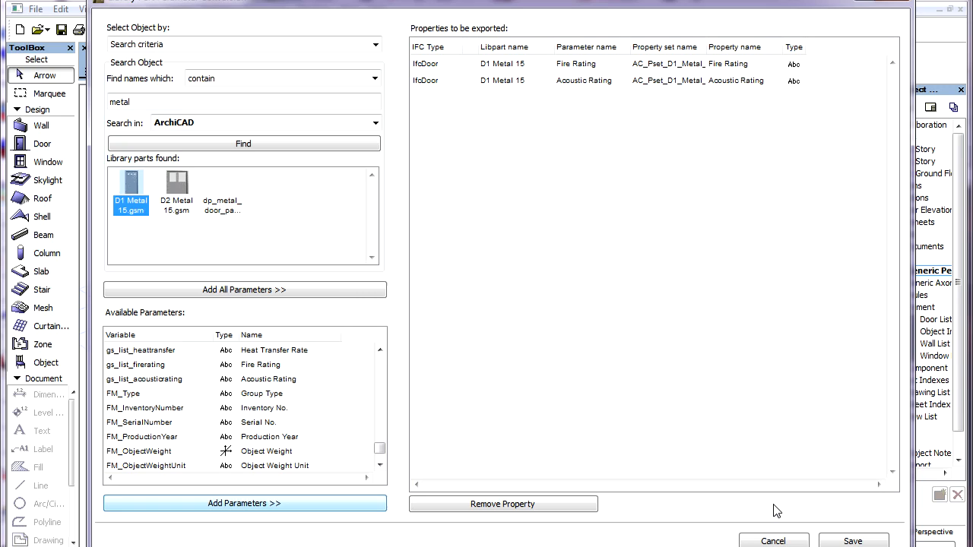
{"action": "left_click", "coordinate": [858, 542]}
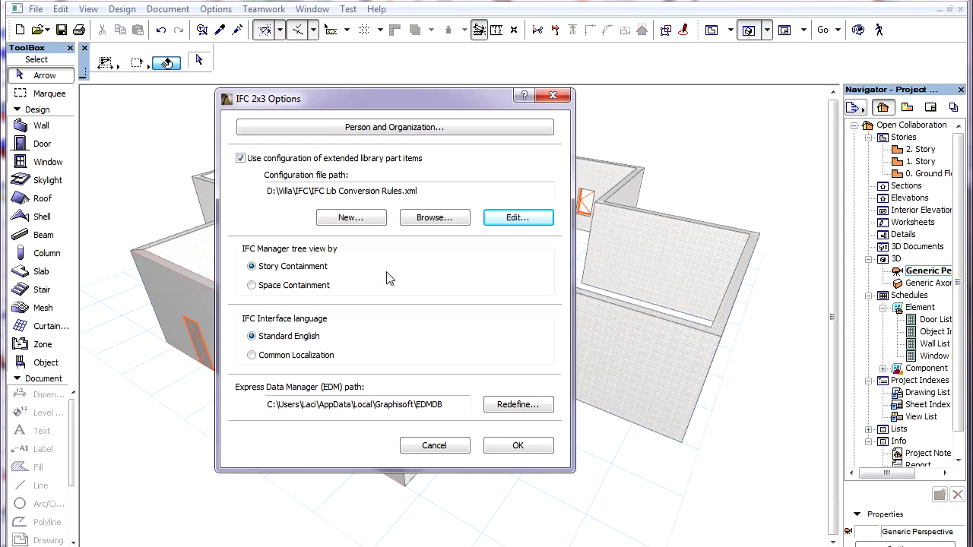
{"action": "mouse_move", "coordinate": [240, 203]}
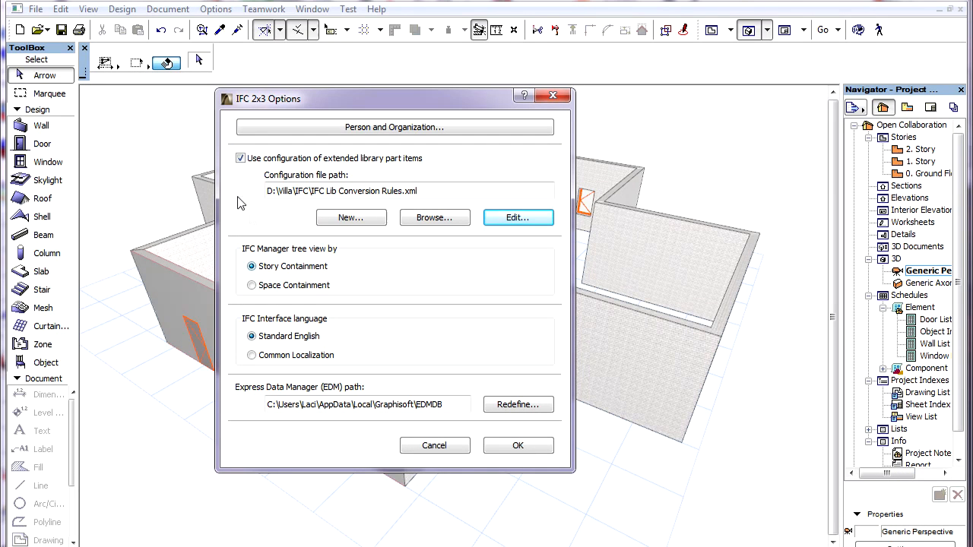
{"action": "mouse_move", "coordinate": [246, 175]}
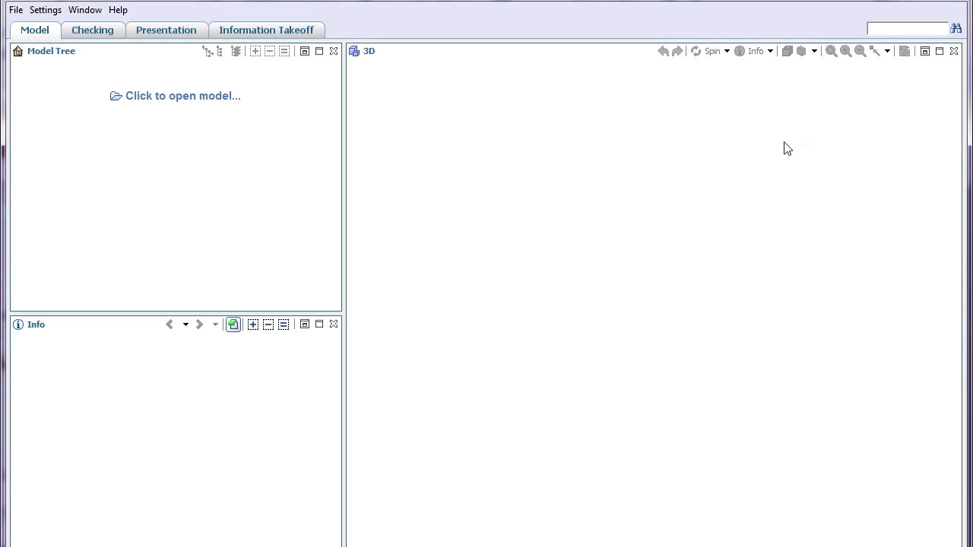
- Load Walls.ifc and inspect a door's AC_Pset_D1_Metal_15 Acoustic Rating and Fire Rating properties
{"action": "left_click", "coordinate": [183, 96]}
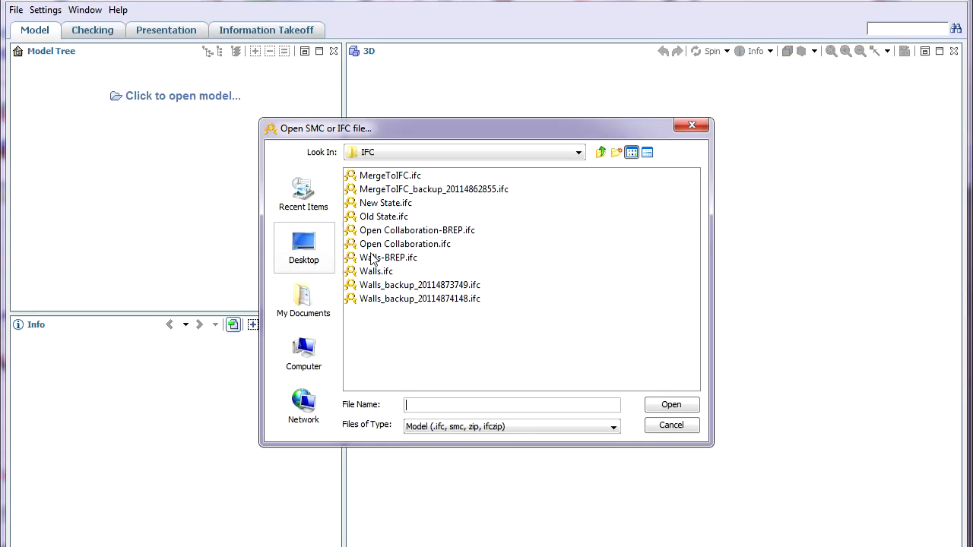
{"action": "double_click", "coordinate": [377, 271]}
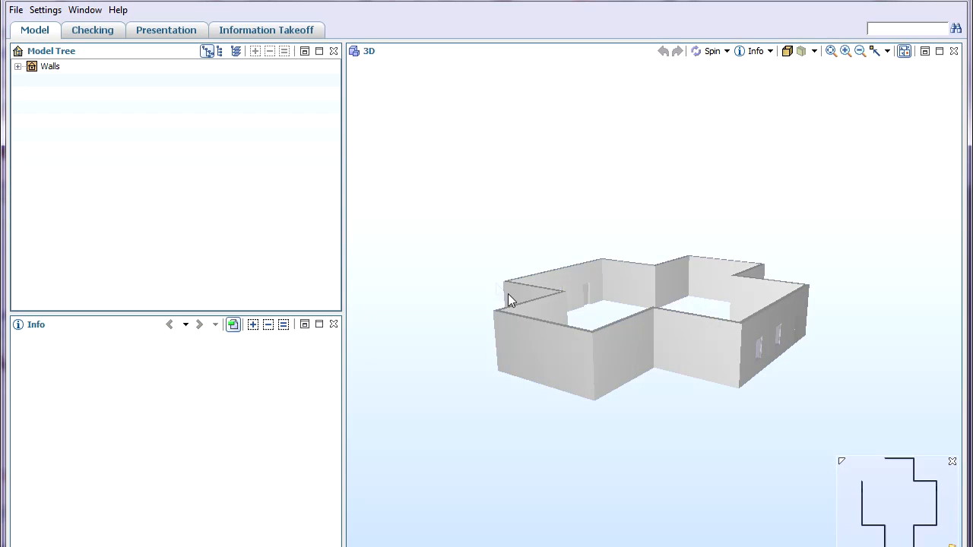
{"action": "left_click", "coordinate": [584, 304]}
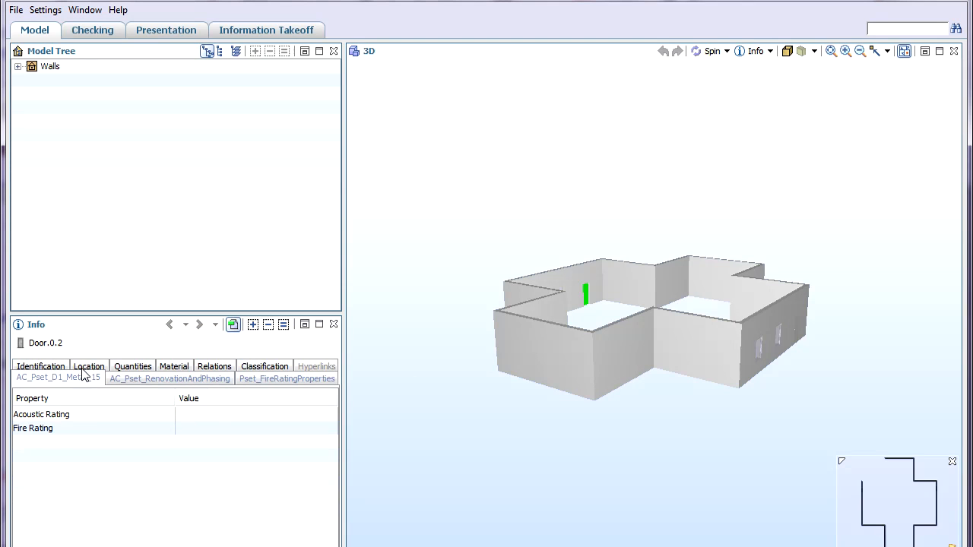
{"action": "mouse_move", "coordinate": [86, 435]}
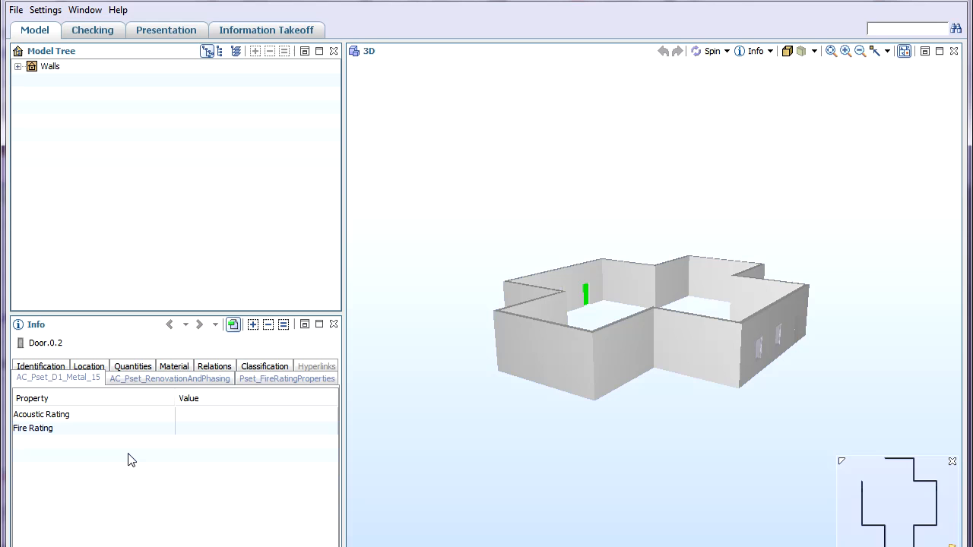
{"action": "mouse_move", "coordinate": [146, 456]}
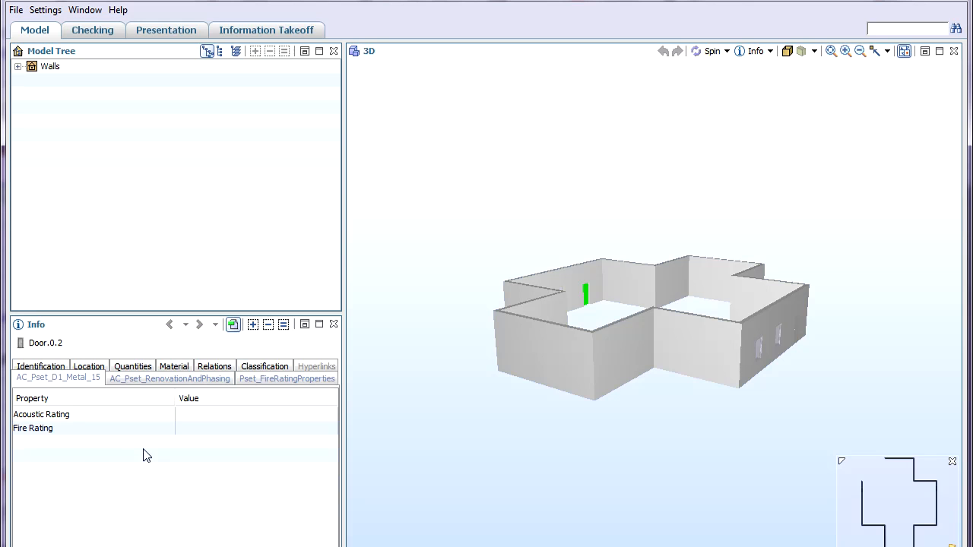
{"action": "left_click", "coordinate": [10, 9]}
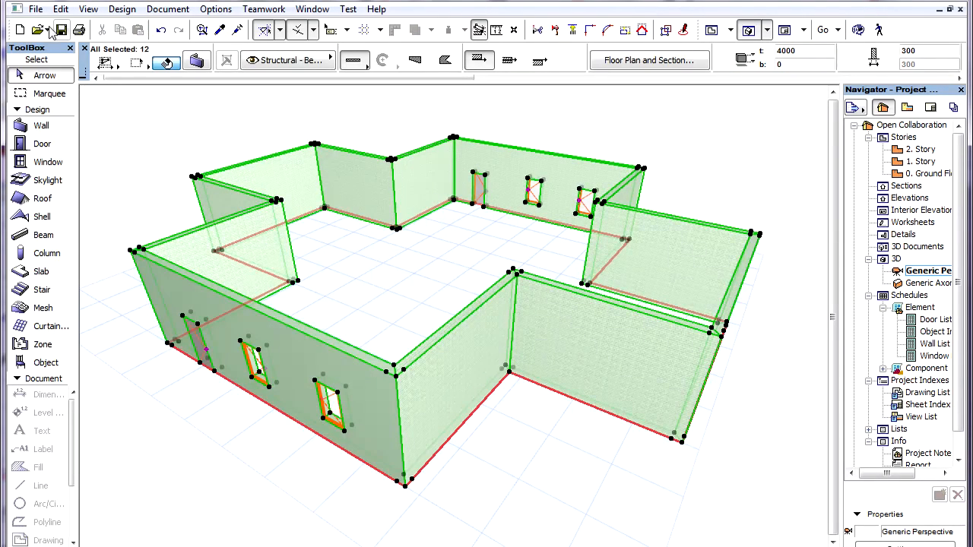
{"action": "mouse_move", "coordinate": [225, 210]}
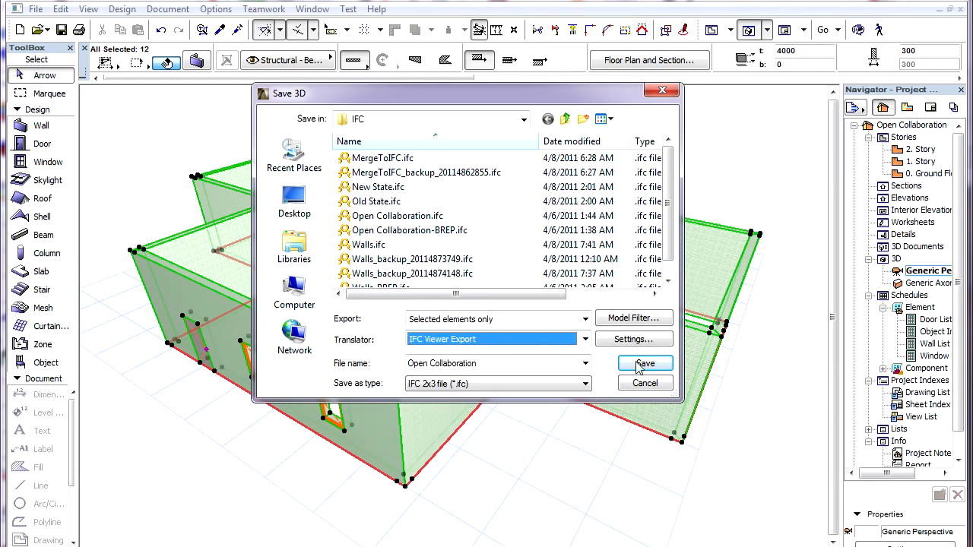
- Bring up the IFC Viewer Export translator settings during the IFC 2x3 Save As of selected elements
{"action": "left_click", "coordinate": [634, 339]}
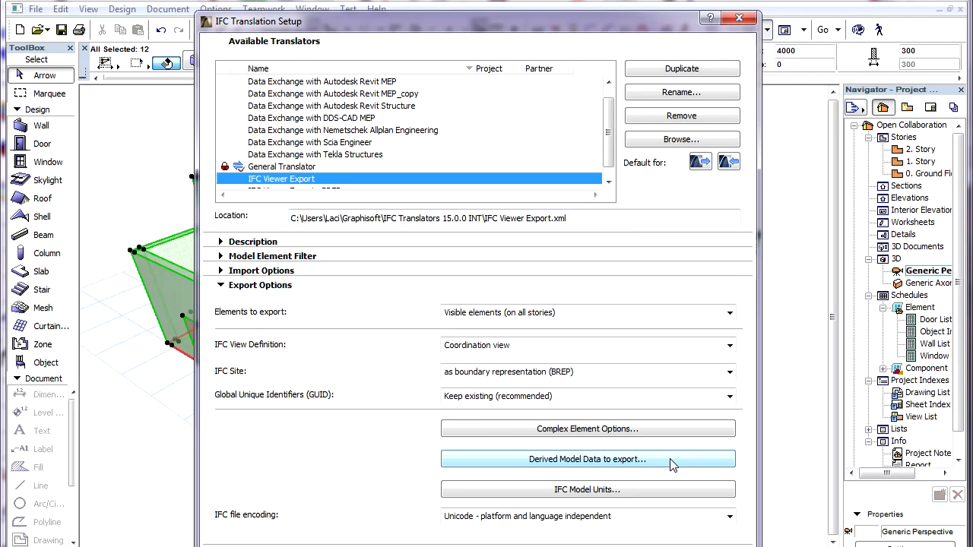
- Set Derived Model Data to export all library part properties as a Custom Property Set
{"action": "left_click", "coordinate": [587, 459]}
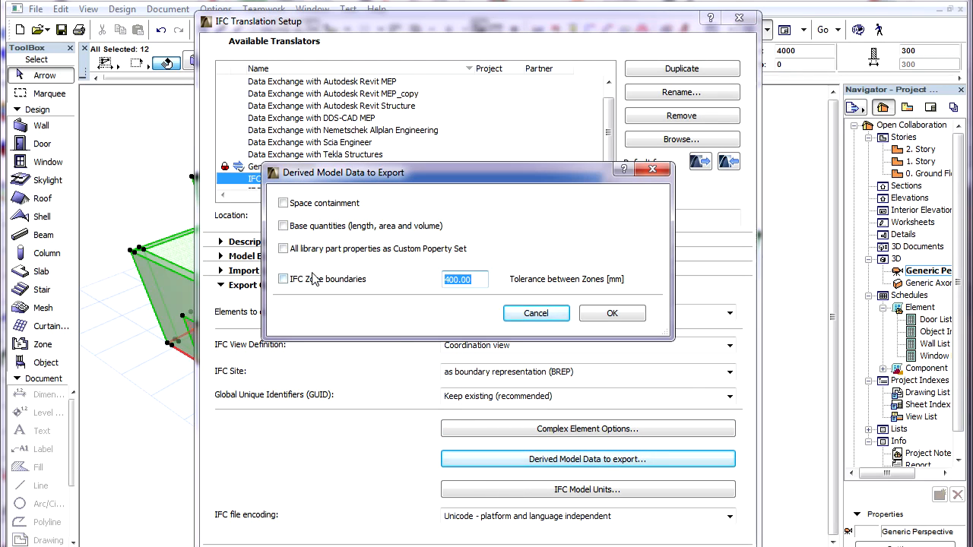
{"action": "mouse_move", "coordinate": [298, 261]}
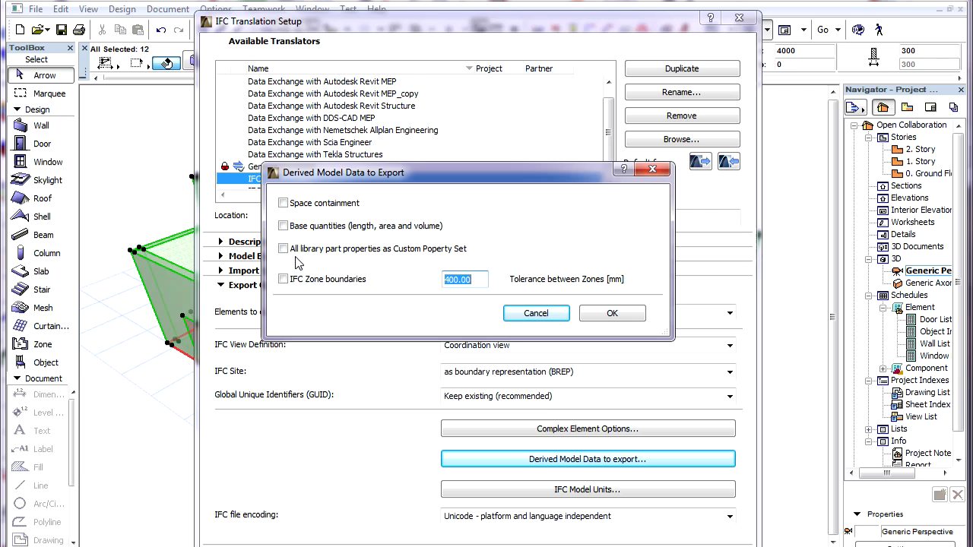
{"action": "left_click", "coordinate": [283, 249]}
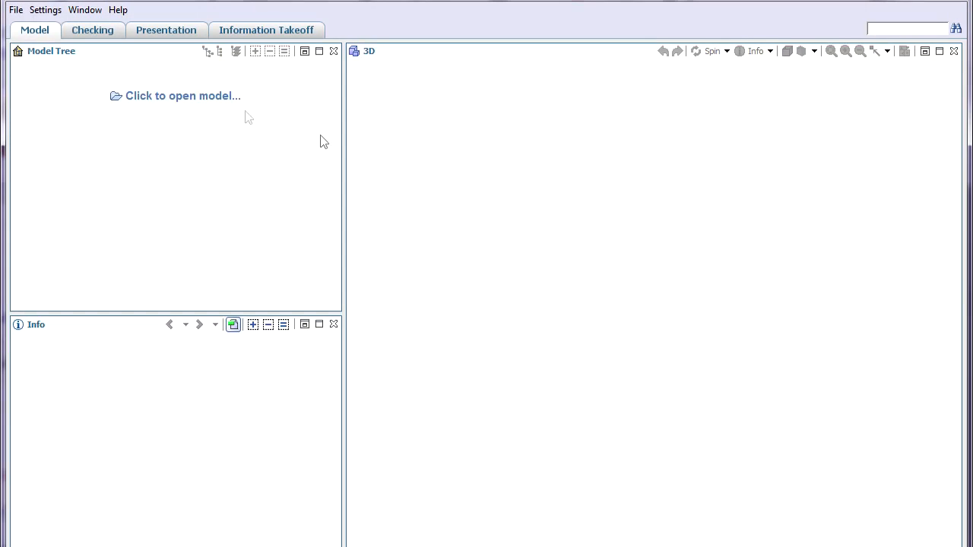
- Reload the newly exported Walls.ifc model in the viewer
{"action": "left_click", "coordinate": [183, 94]}
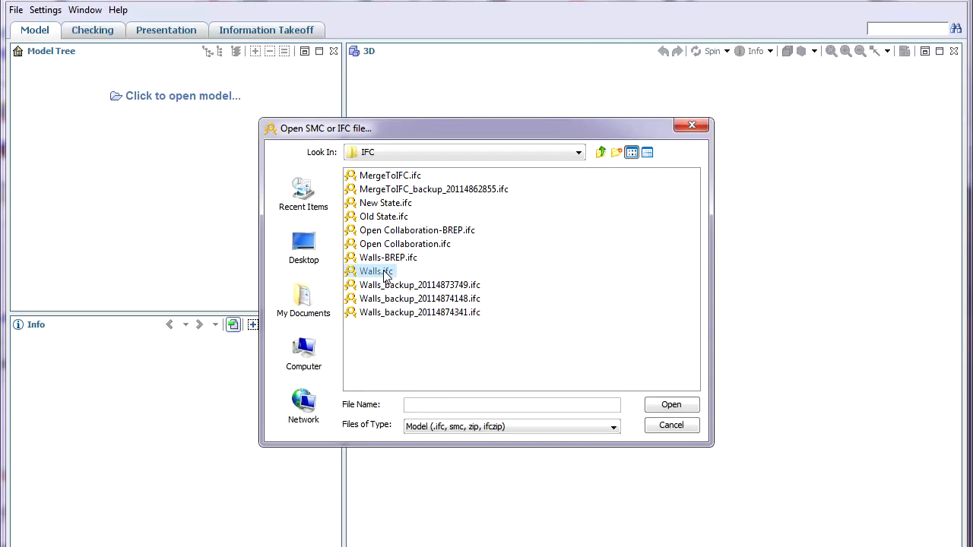
{"action": "left_click", "coordinate": [672, 404]}
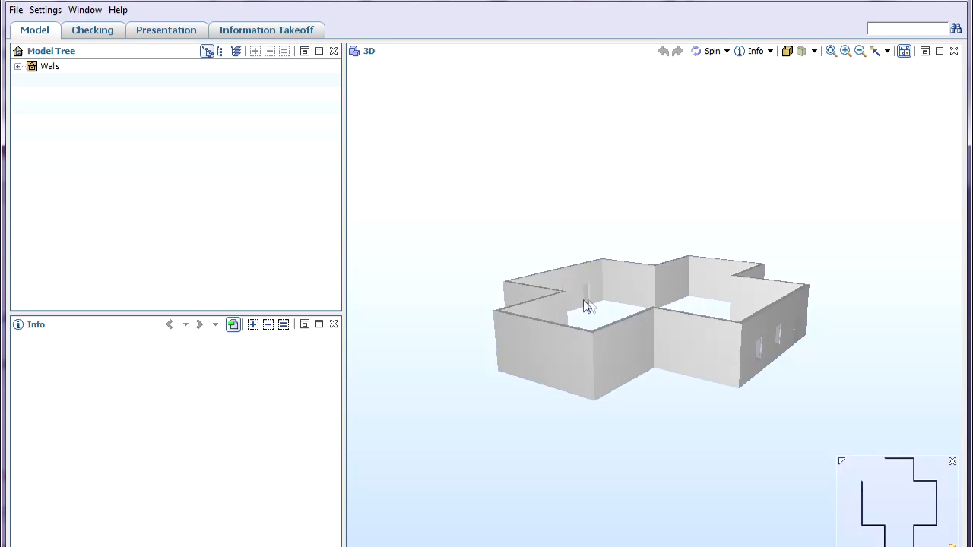